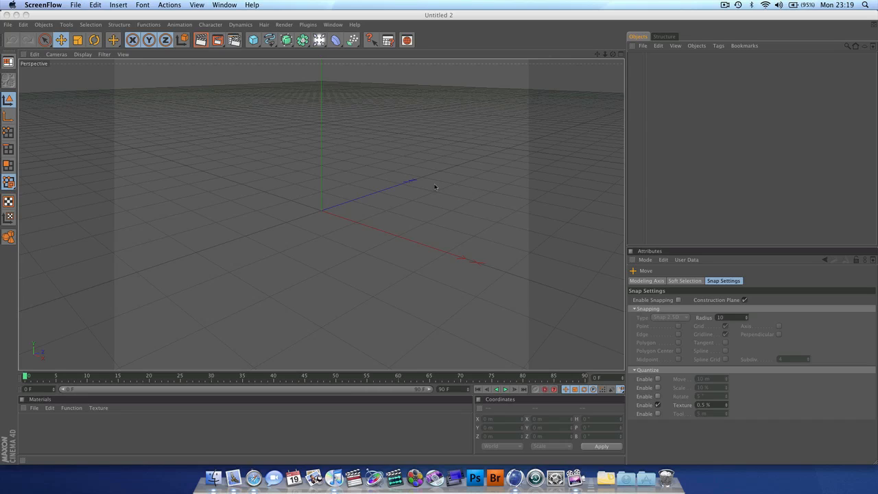
pyautogui.moveTo(428, 178)
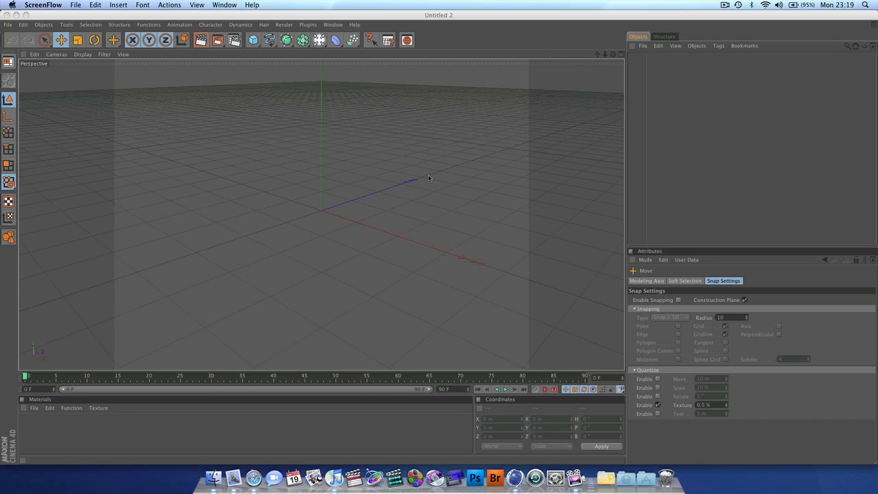
pyautogui.moveTo(411, 115)
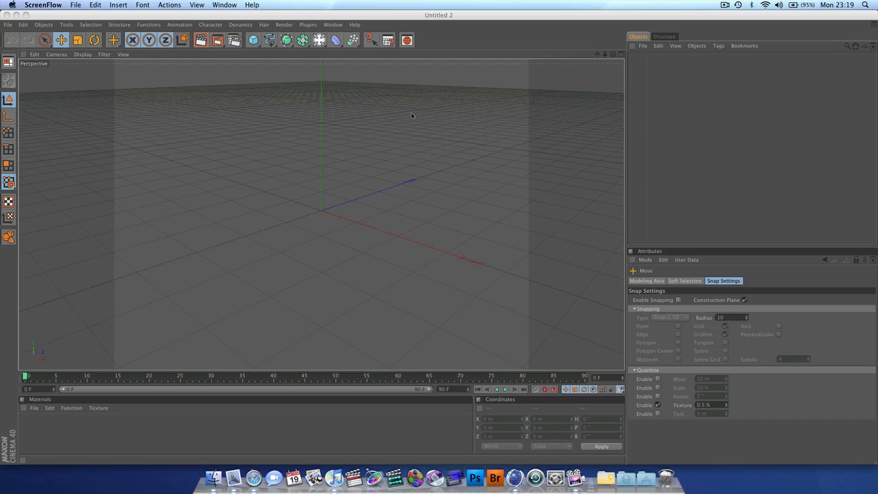
pyautogui.moveTo(364, 132)
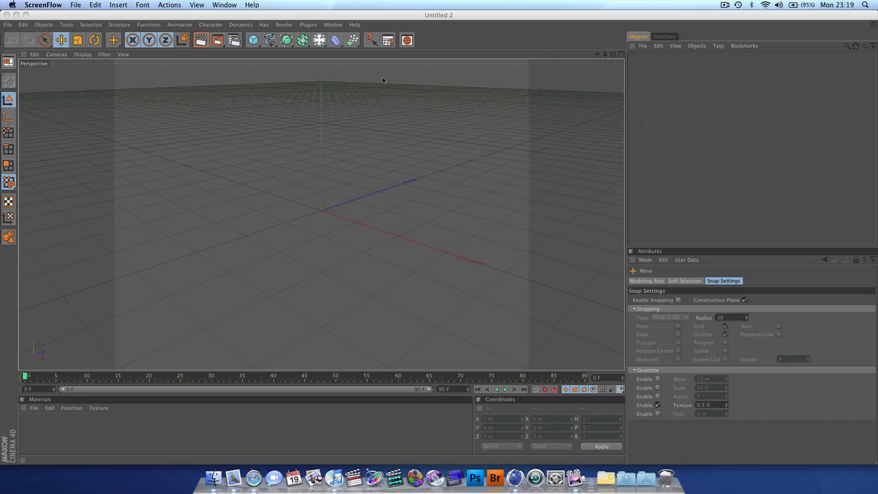
pyautogui.moveTo(309, 121)
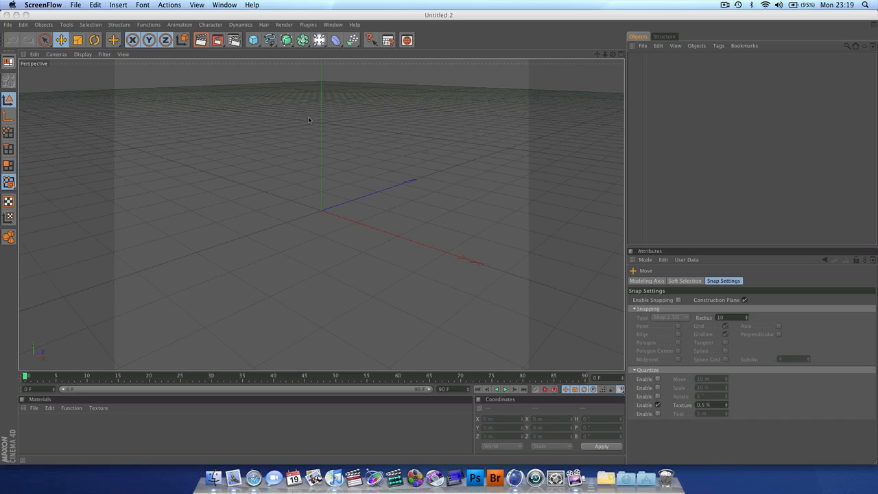
pyautogui.moveTo(330, 129)
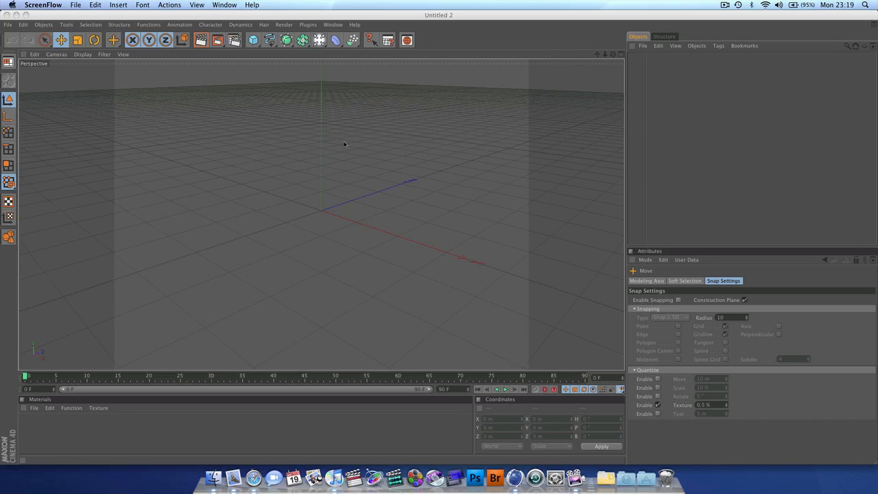
pyautogui.moveTo(236, 101)
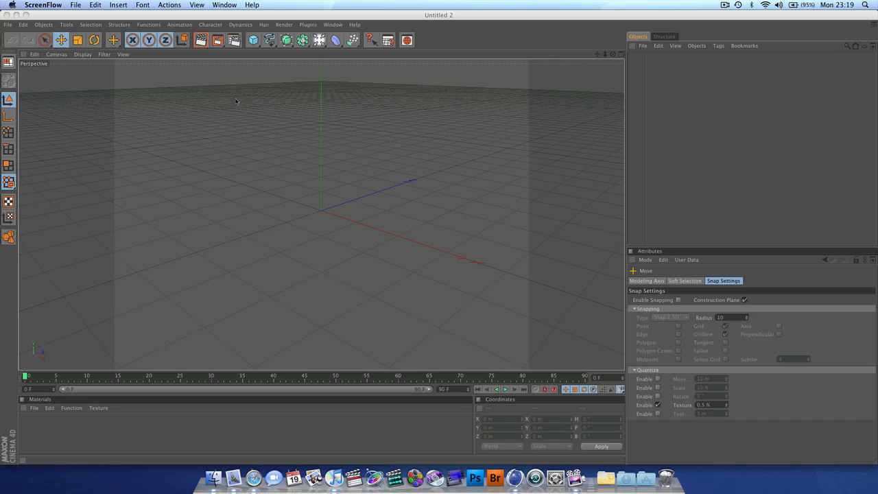
pyautogui.moveTo(254, 49)
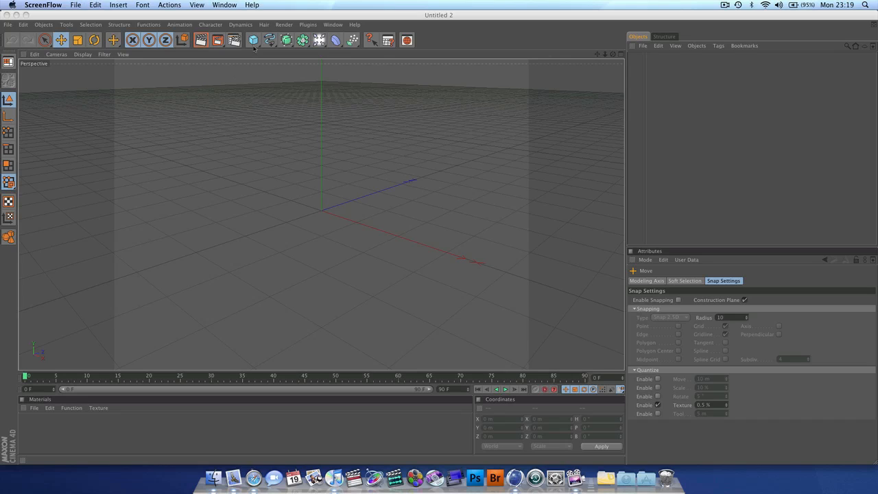
# Add a Cube primitive to the empty scene
pyautogui.click(252, 40)
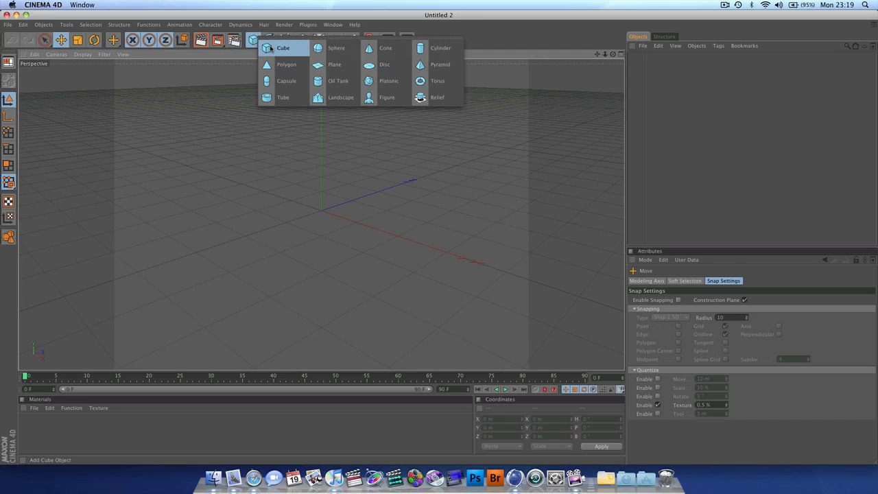
pyautogui.click(283, 47)
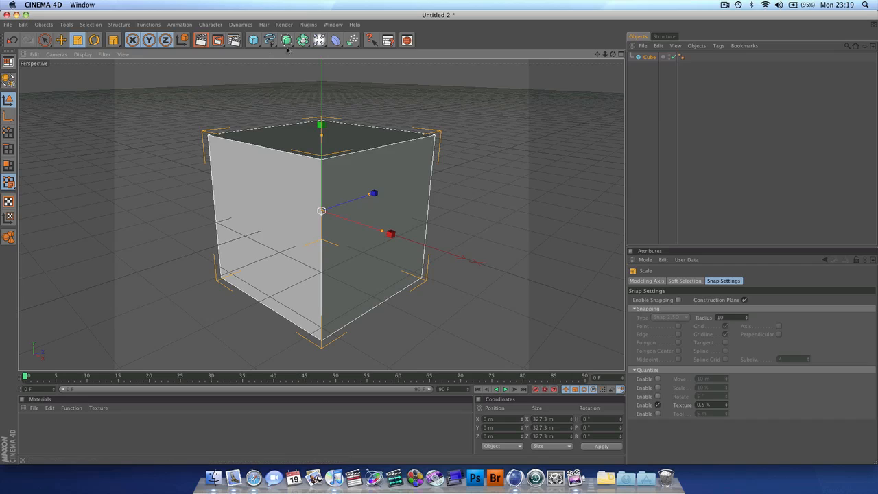
pyautogui.click(287, 40)
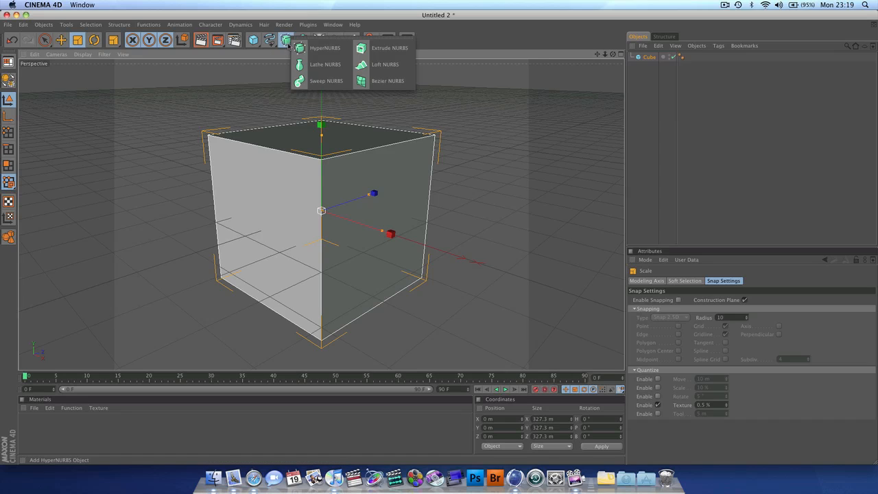
# Add a HyperNURBS generator and parent the Cube under it
pyautogui.click(325, 48)
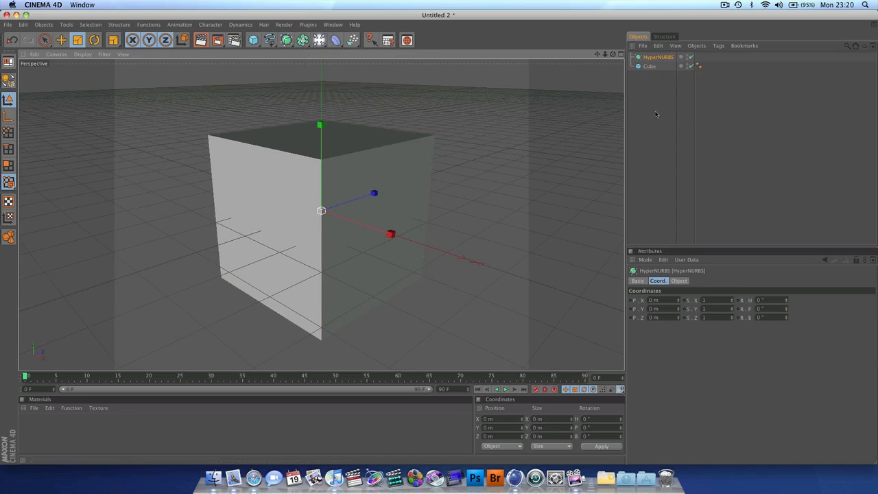
pyautogui.click(649, 66)
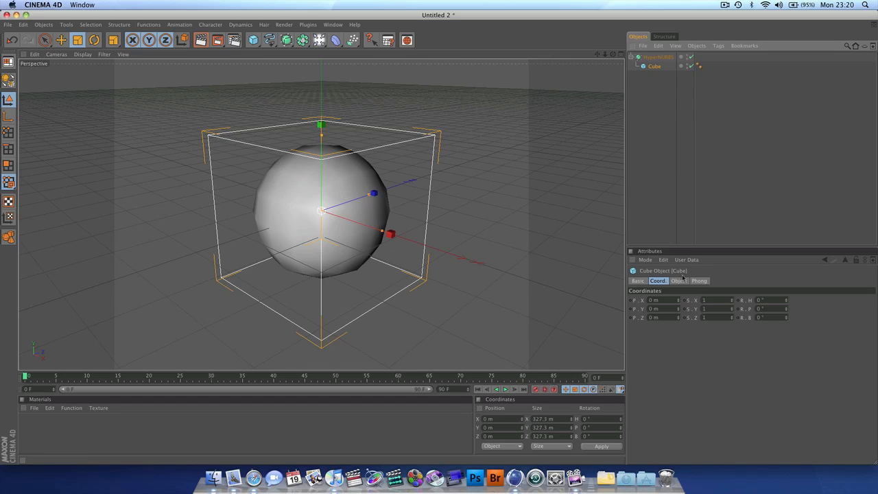
pyautogui.click(659, 56)
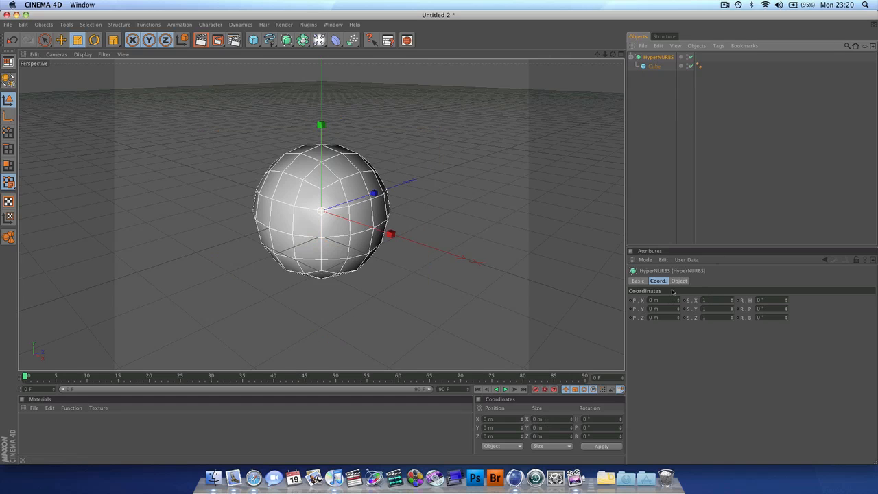
pyautogui.click(678, 280)
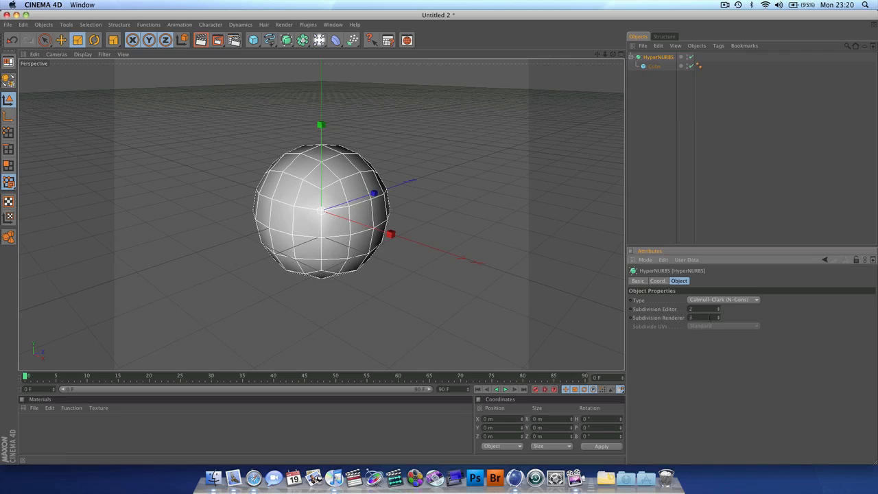
# Lower the HyperNURBS Subdivision Editor level for a faceted, rounded shape
pyautogui.click(699, 318)
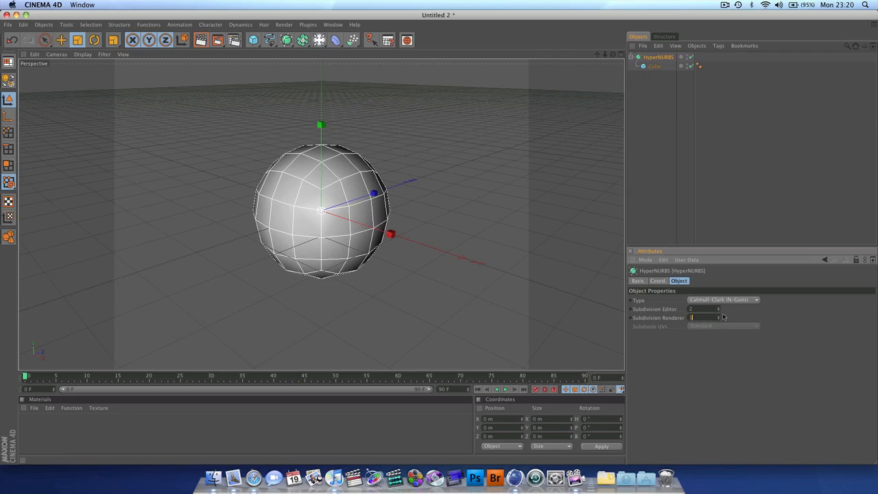
pyautogui.click(702, 309)
pyautogui.write('1')
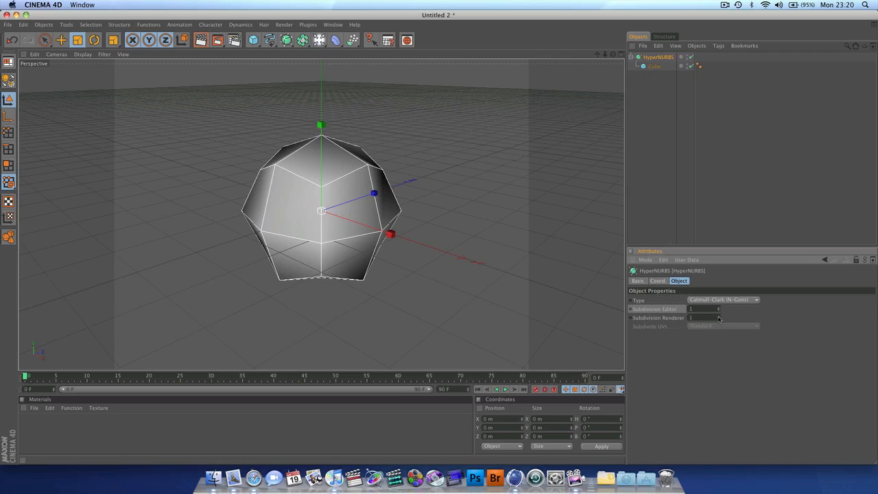
pyautogui.click(702, 318)
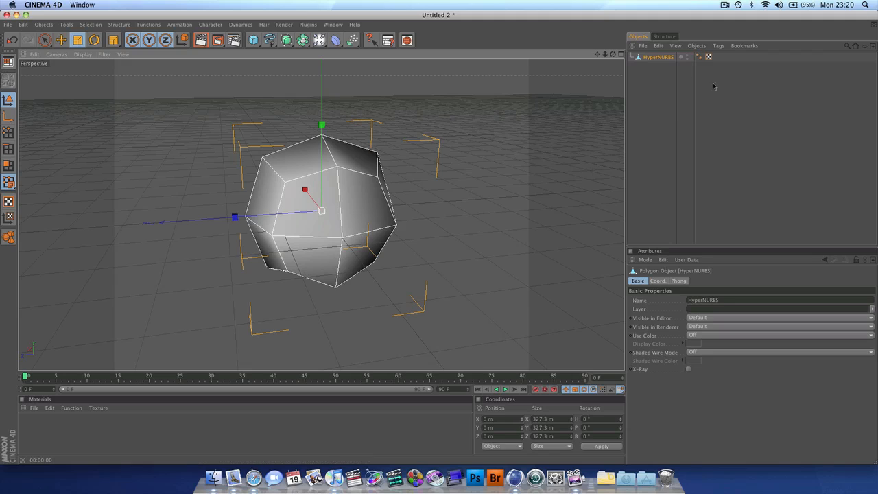
pyautogui.moveTo(658, 66)
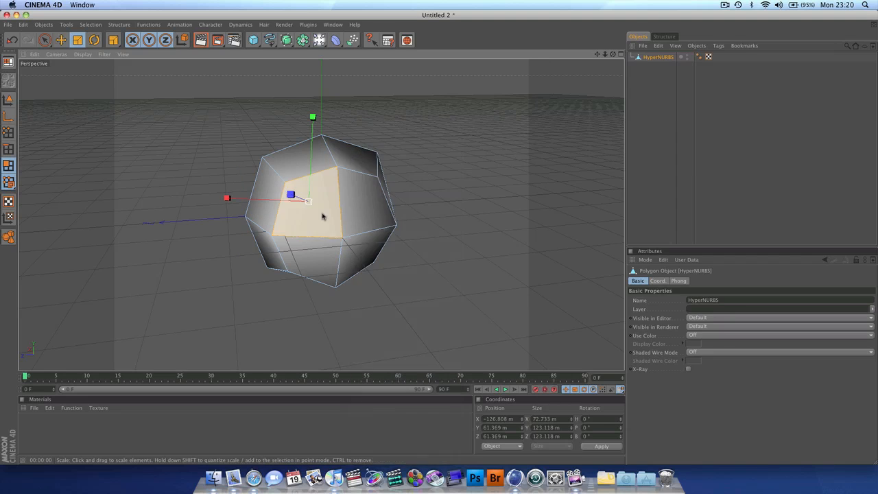
# Extrude a front face of the polygon object outward with the Extrude tool
pyautogui.rightClick(322, 217)
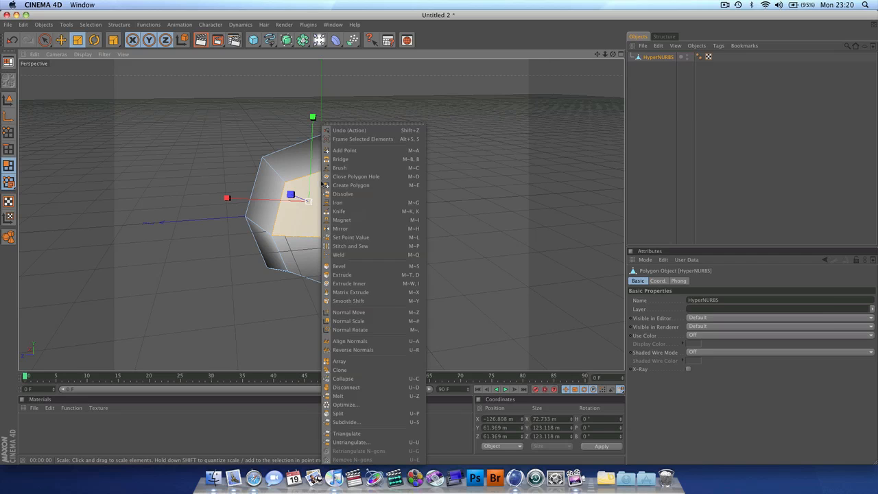
pyautogui.click(341, 275)
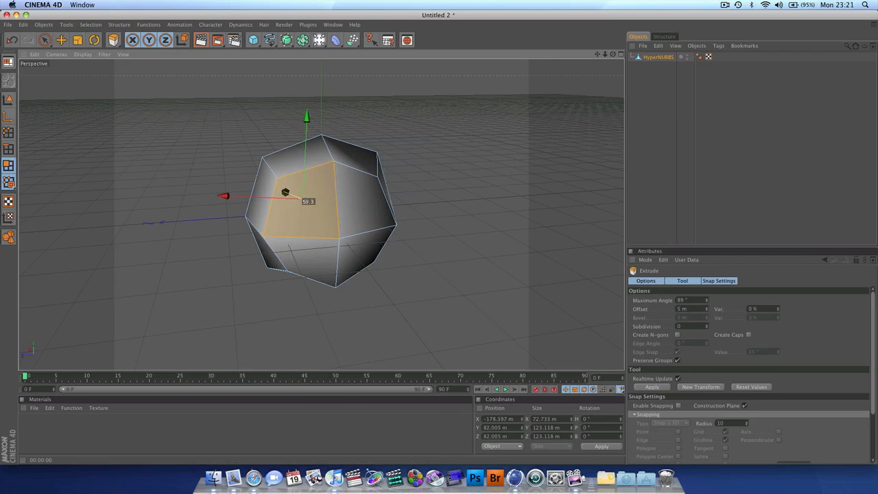
pyautogui.moveTo(287, 192); pyautogui.dragTo(280, 190)
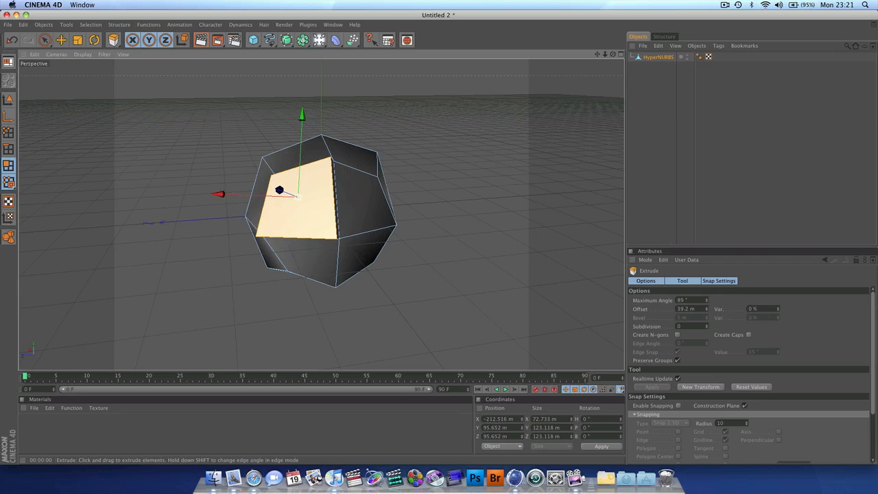
pyautogui.moveTo(288, 195); pyautogui.dragTo(391, 186)
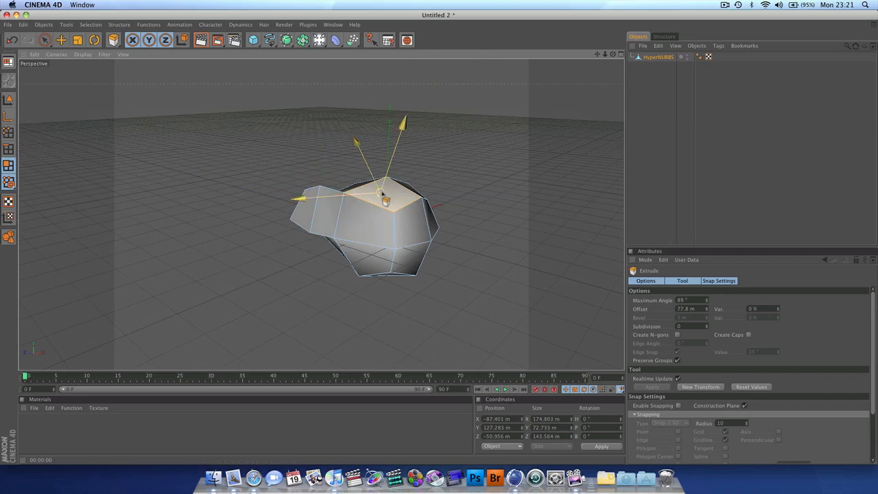
# Extrude an upper, a side and a lower face outward into protruding arms
pyautogui.moveTo(387, 199); pyautogui.dragTo(393, 157)
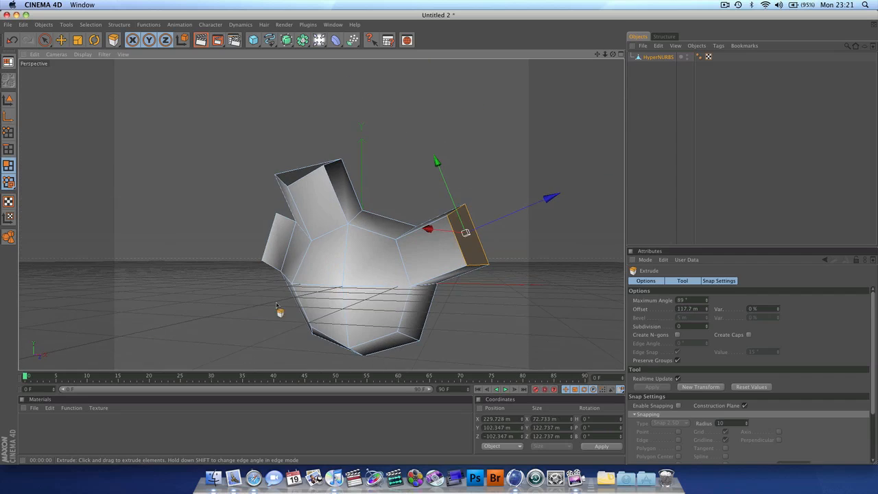
pyautogui.moveTo(465, 234); pyautogui.dragTo(473, 228)
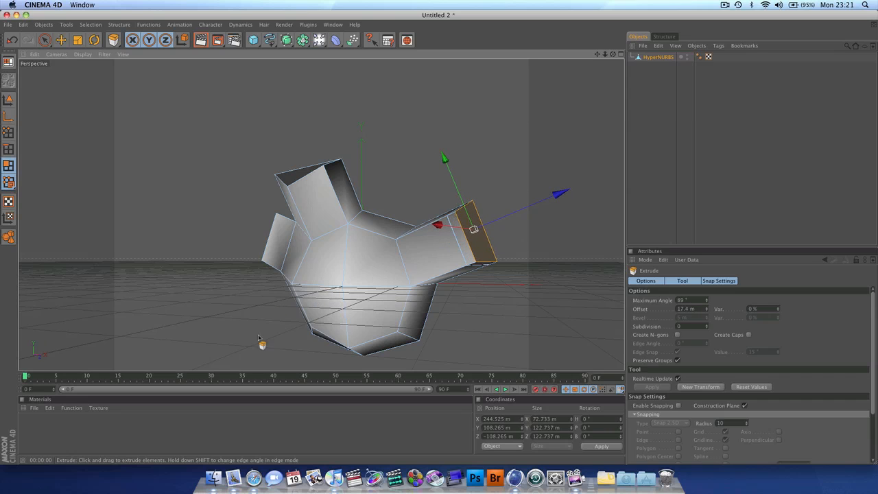
pyautogui.moveTo(473, 230); pyautogui.dragTo(304, 326)
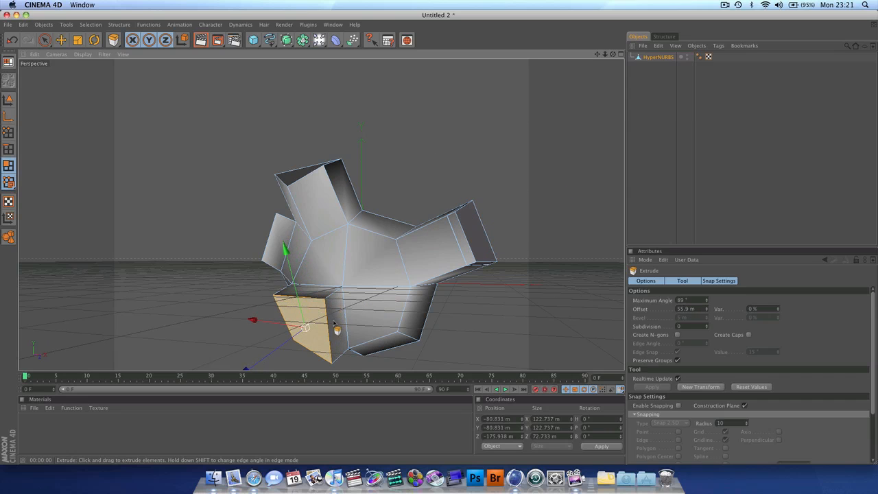